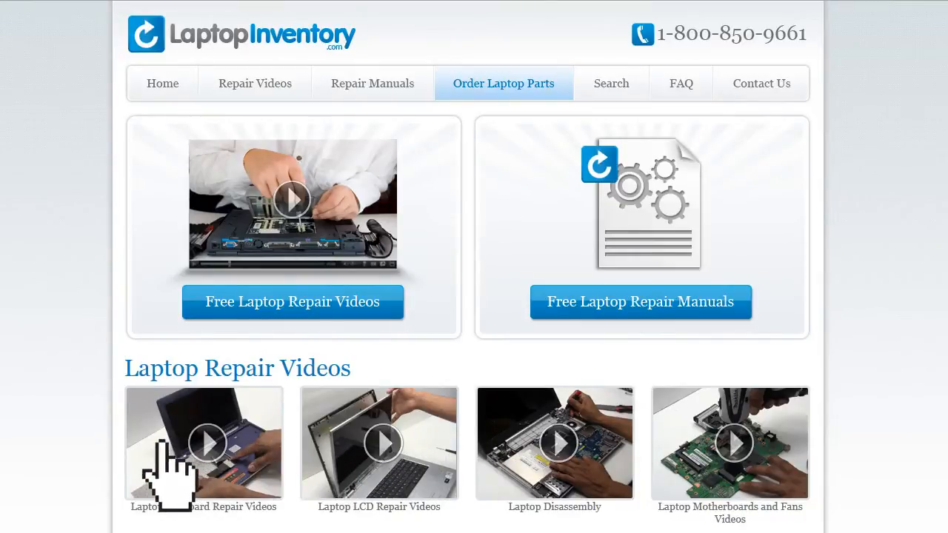
pyautogui.moveTo(289, 89)
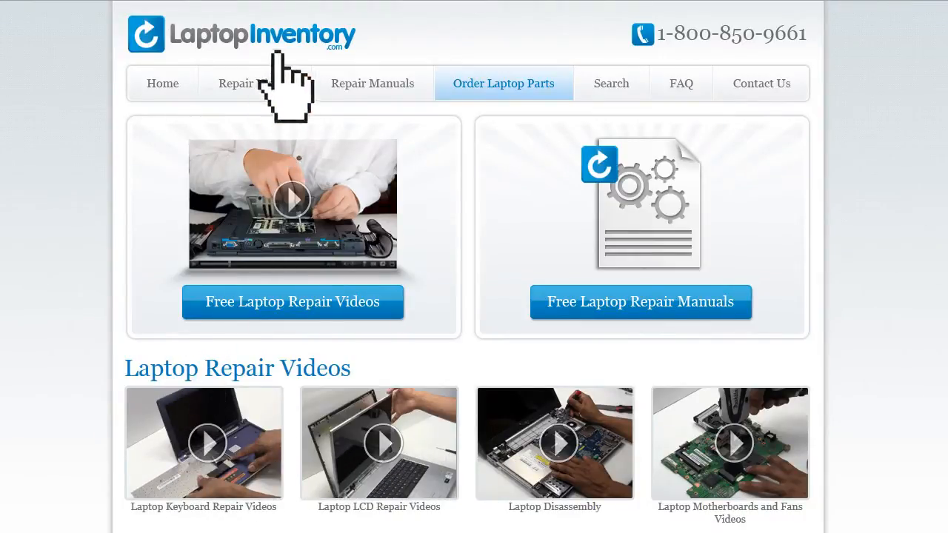
pyautogui.moveTo(267, 111)
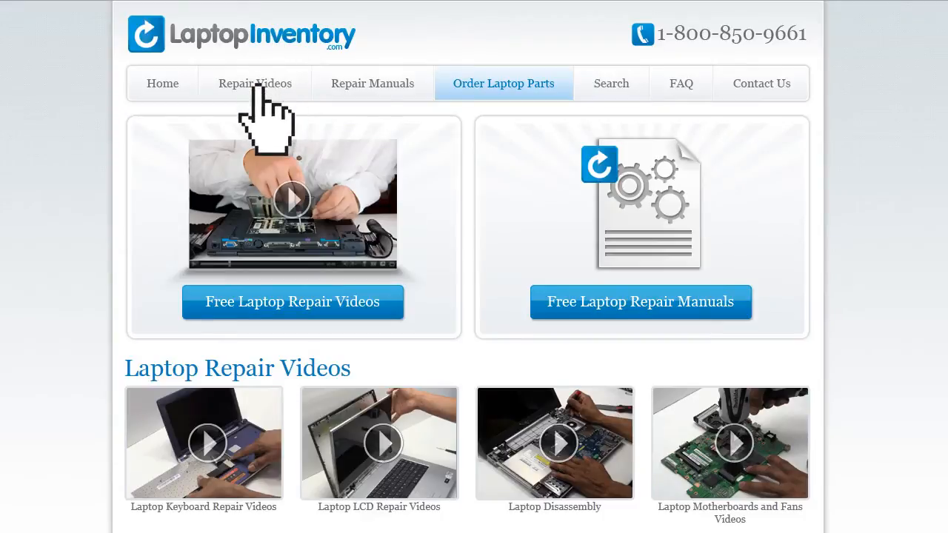
# Step: Navigate Repair Videos through Acer Aspire model 521 to its LCD repair video
pyautogui.click(254, 83)
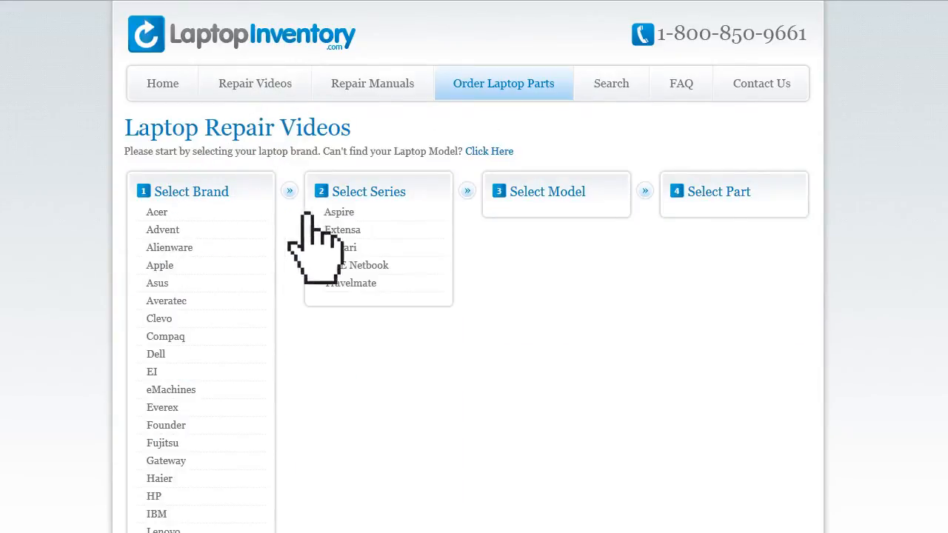
pyautogui.click(338, 211)
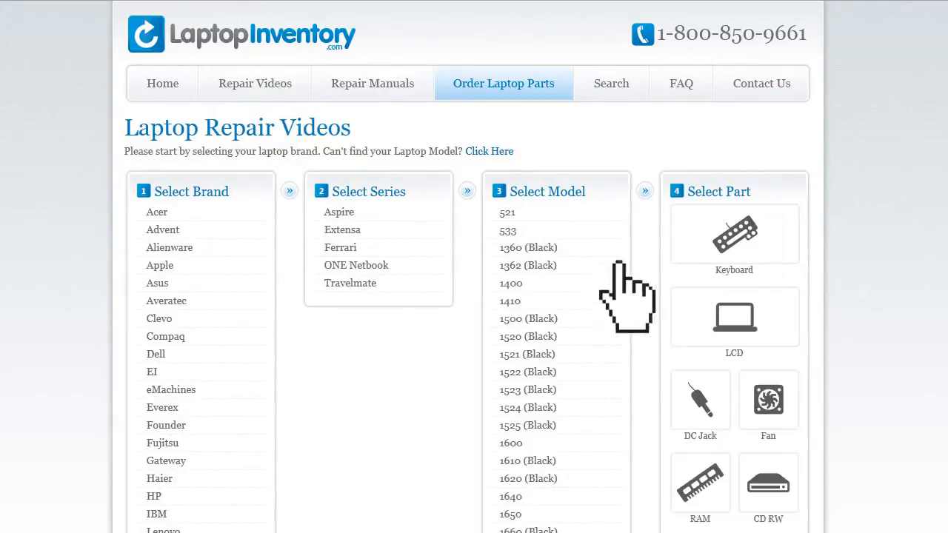
pyautogui.click(507, 212)
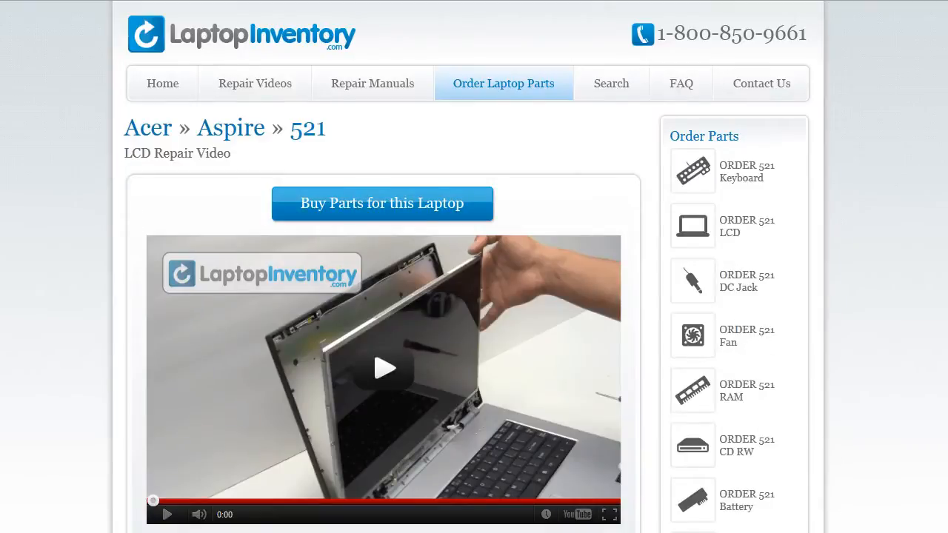
pyautogui.click(606, 514)
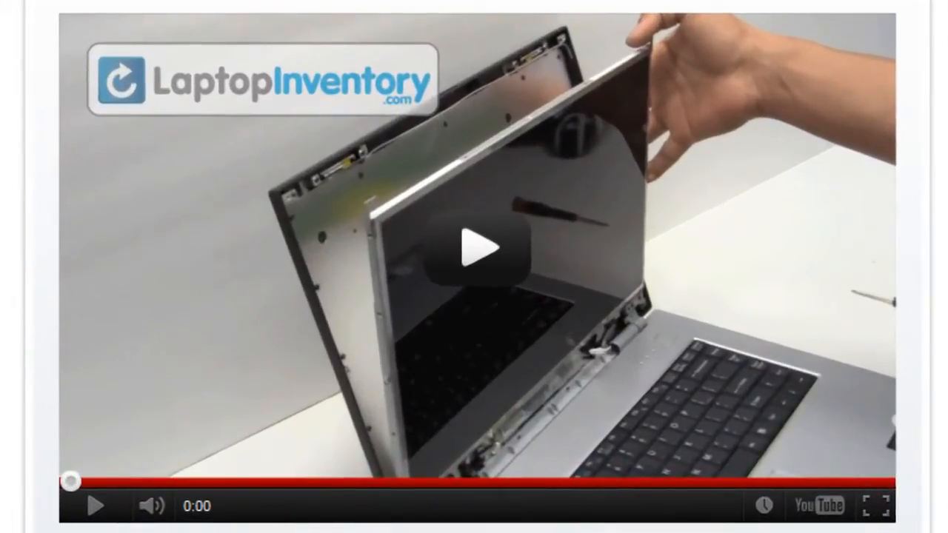